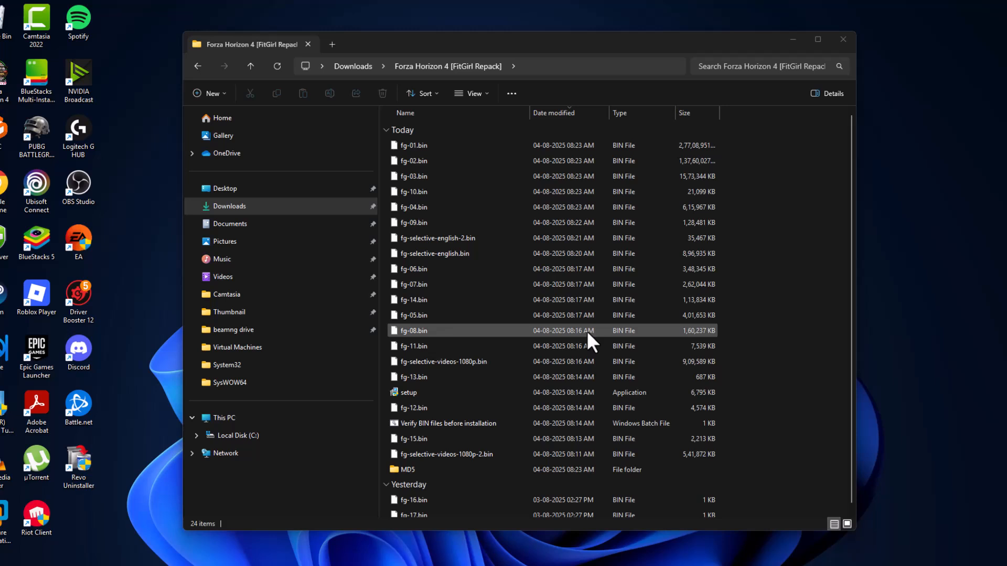
{"action": "mouse_move", "coordinate": [504, 329]}
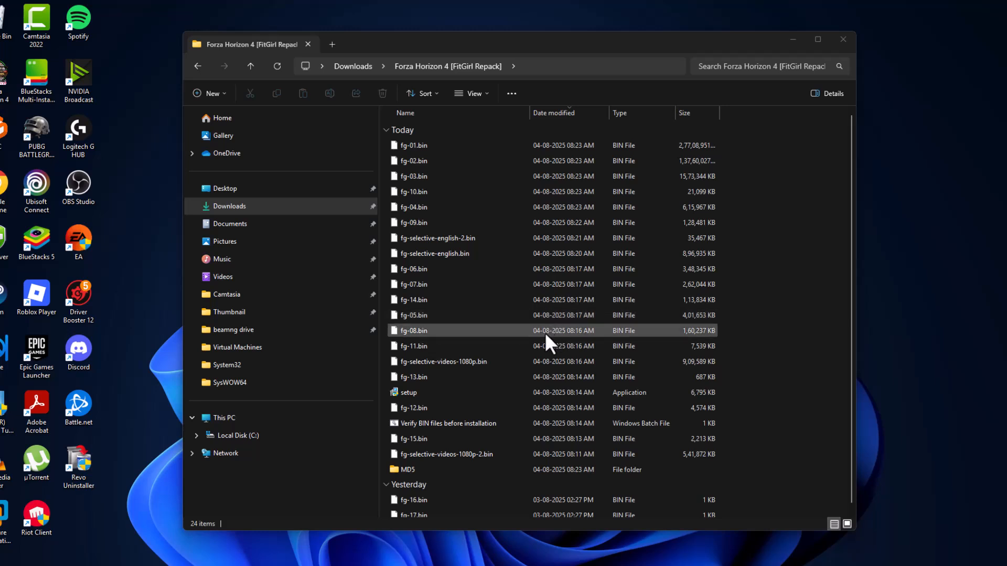
{"action": "mouse_move", "coordinate": [601, 388]}
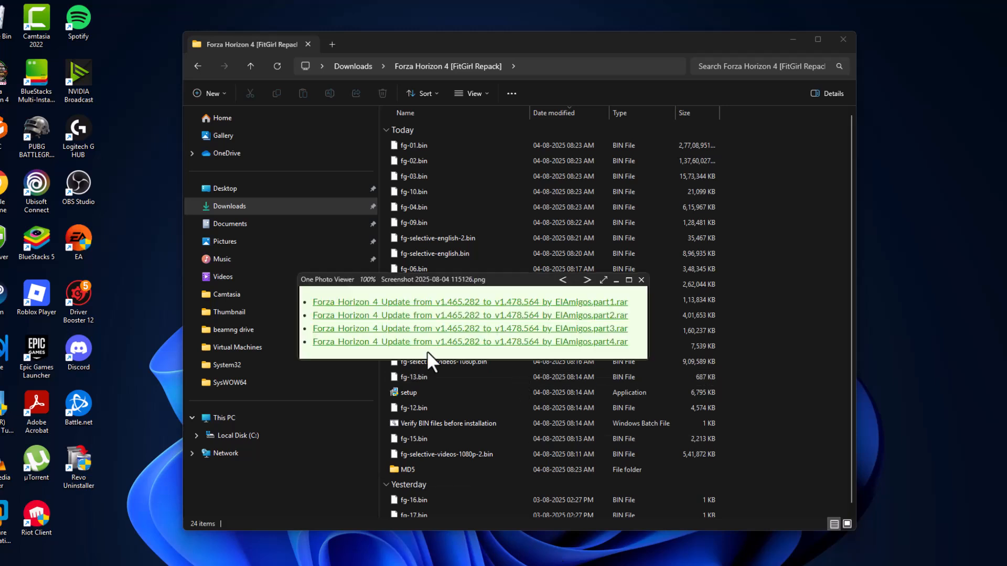
{"action": "mouse_move", "coordinate": [585, 319]}
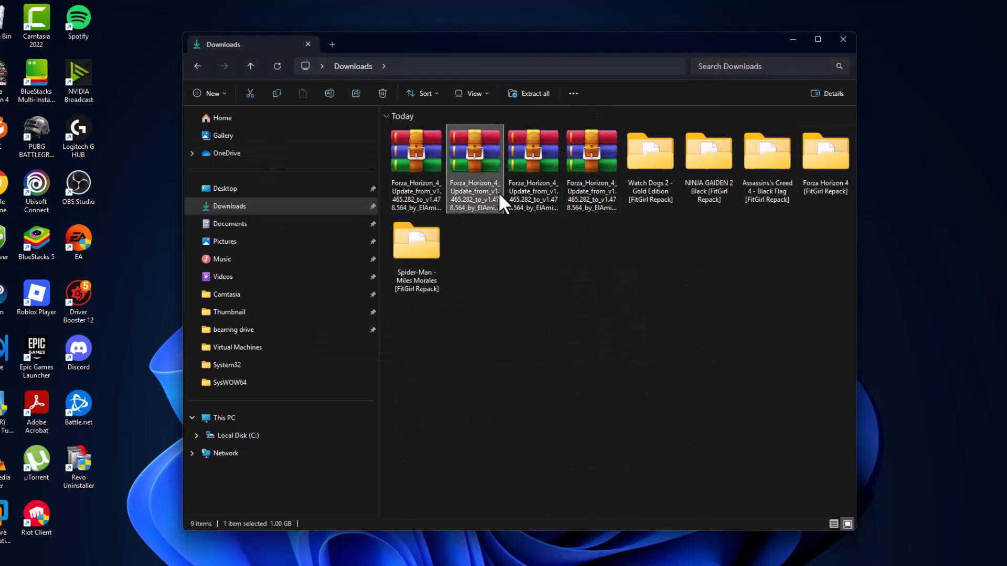
Step: Review the parts screenshot, then extract the part1 update archive here with WinRAR
{"action": "double_click", "coordinate": [474, 152]}
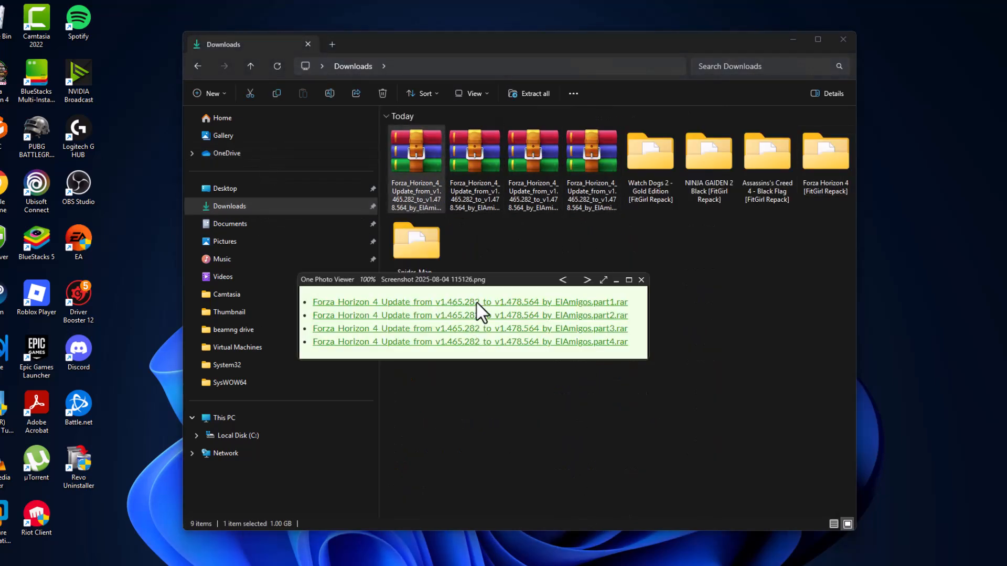
{"action": "left_click", "coordinate": [642, 280]}
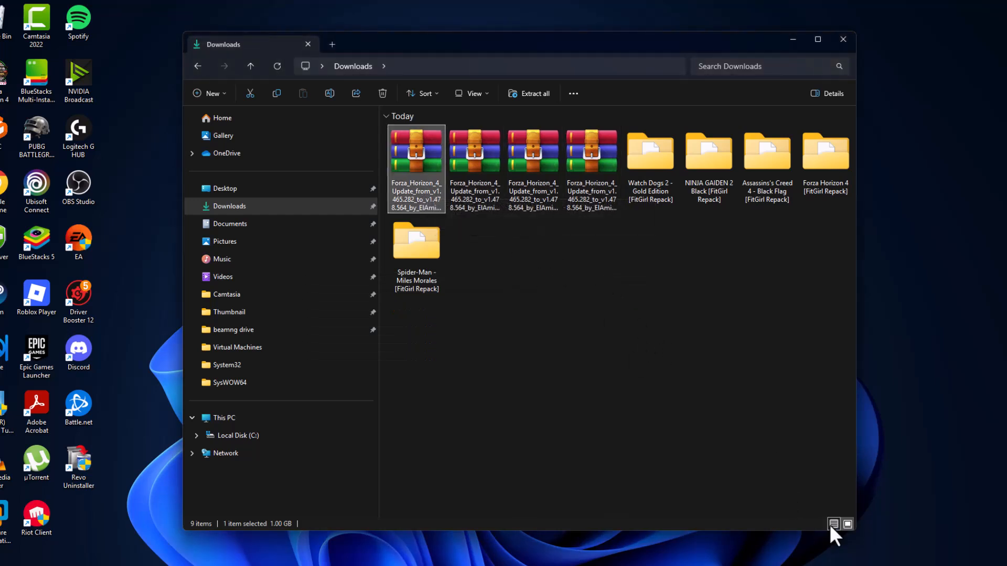
{"action": "left_click", "coordinate": [834, 524]}
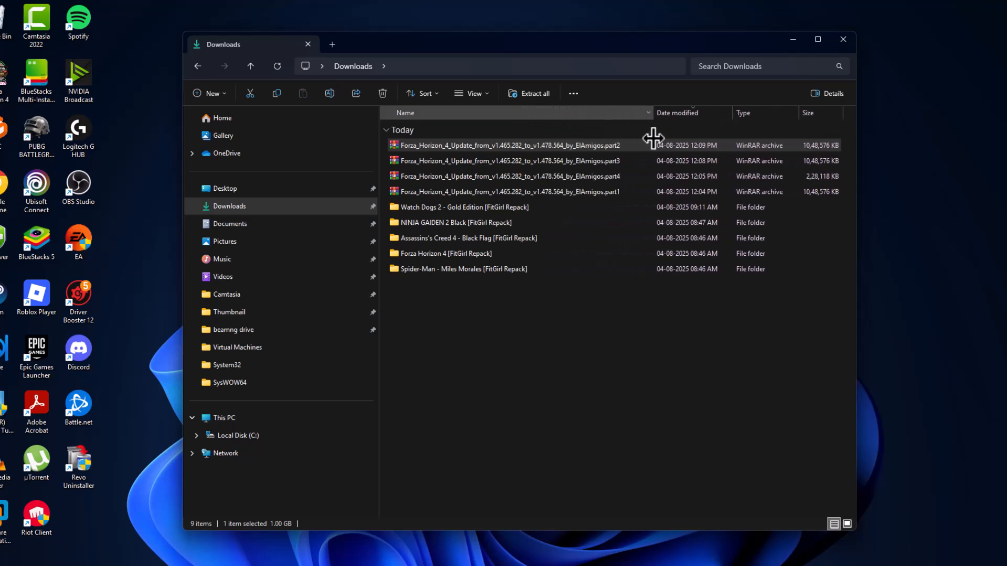
{"action": "left_click", "coordinate": [508, 191]}
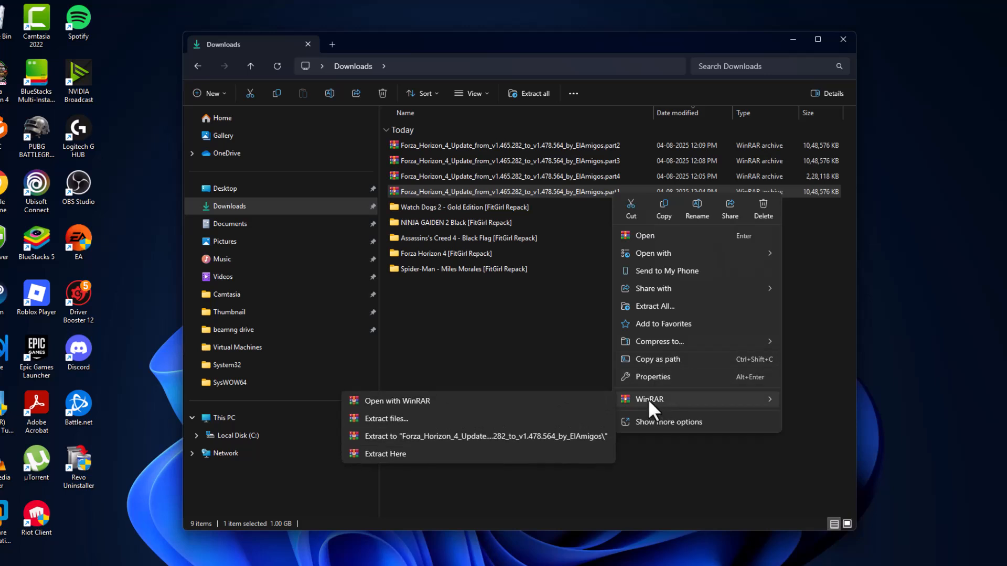
{"action": "left_click", "coordinate": [385, 453]}
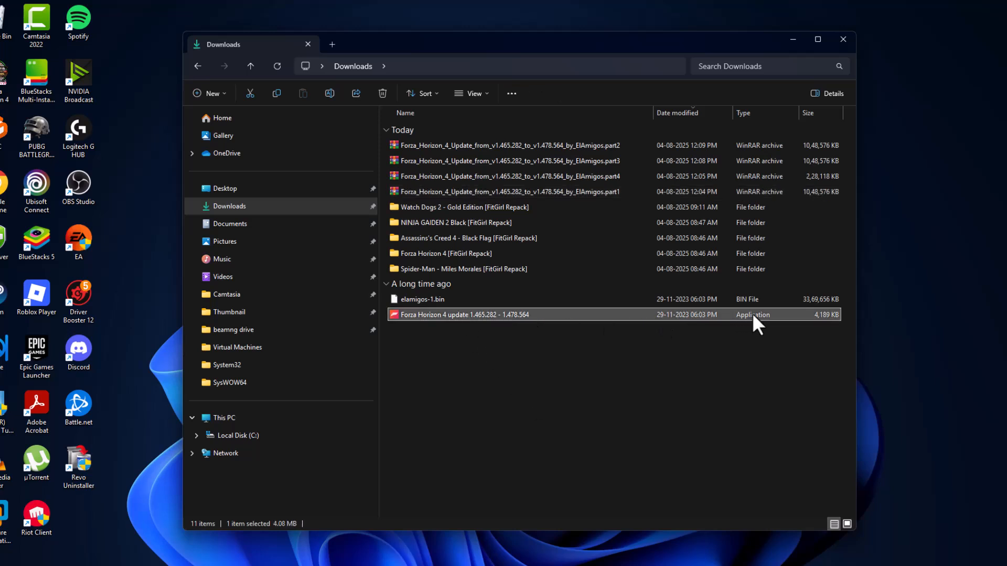
Step: Launch the extracted Forza Horizon 4 update setup from Downloads
{"action": "double_click", "coordinate": [464, 314]}
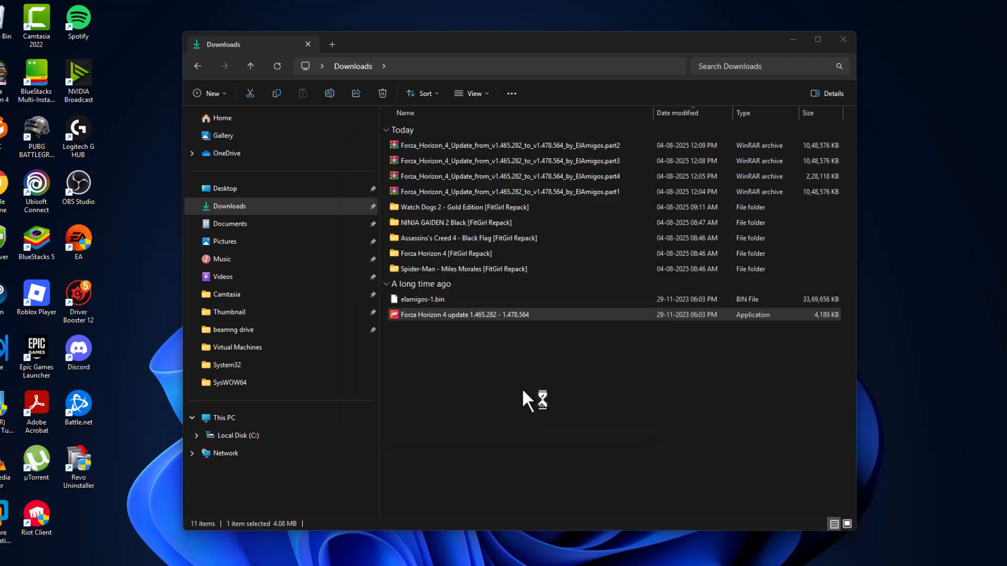
{"action": "mouse_move", "coordinate": [489, 401]}
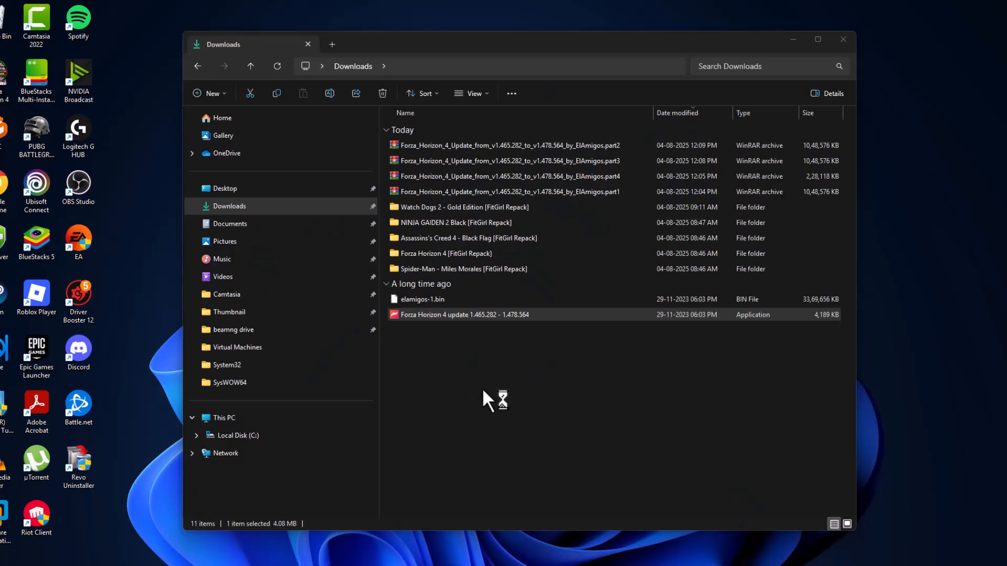
{"action": "double_click", "coordinate": [460, 315]}
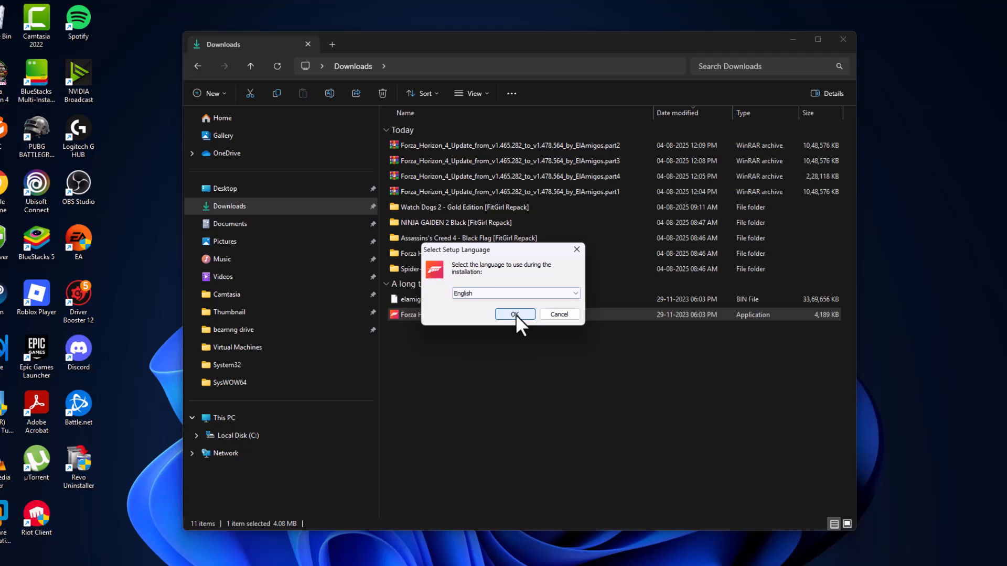
Step: Accept English, set destination to C:\Forza Horizon 4 and confirm installing into the existing folder
{"action": "left_click", "coordinate": [515, 315]}
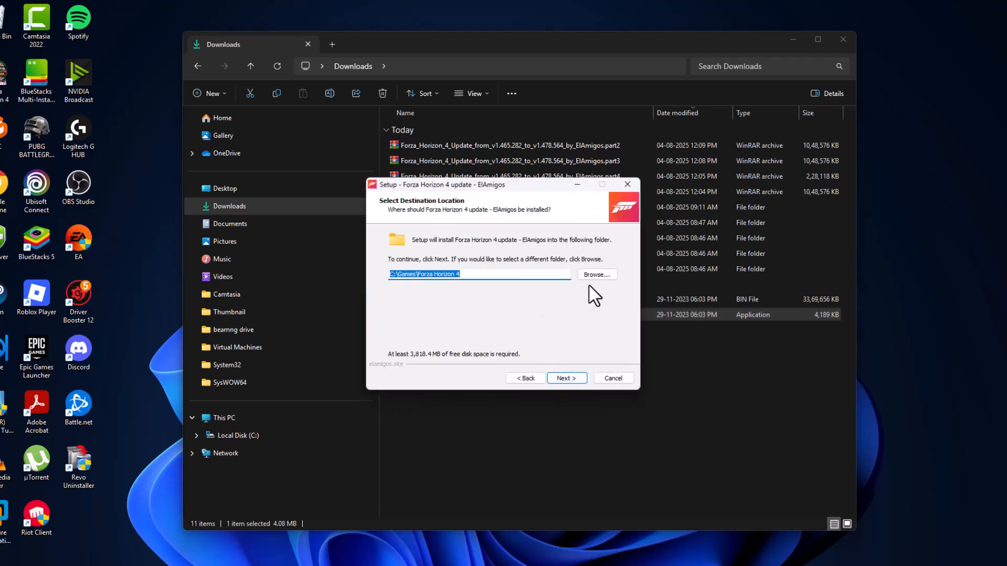
{"action": "left_click", "coordinate": [595, 275]}
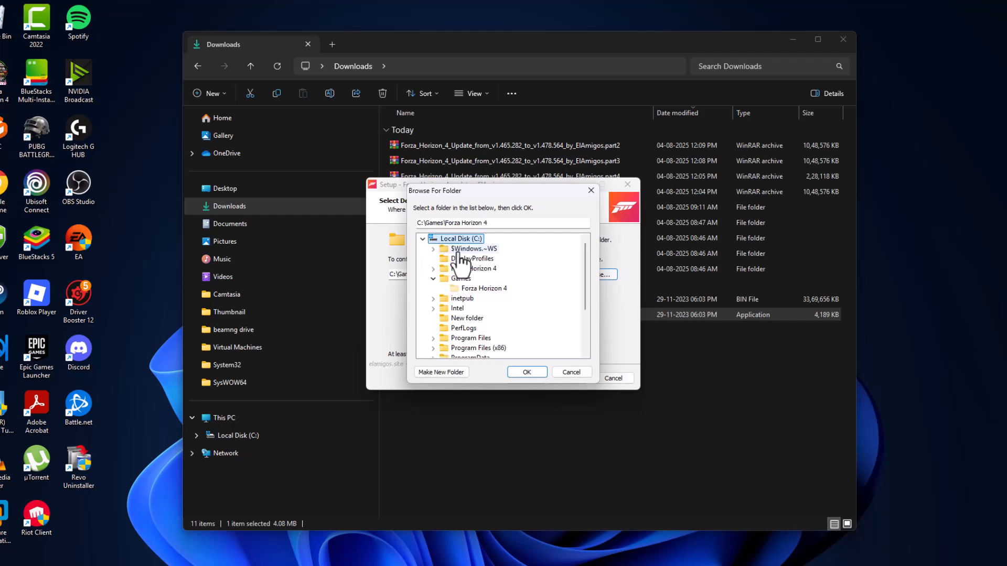
{"action": "left_click", "coordinate": [473, 268]}
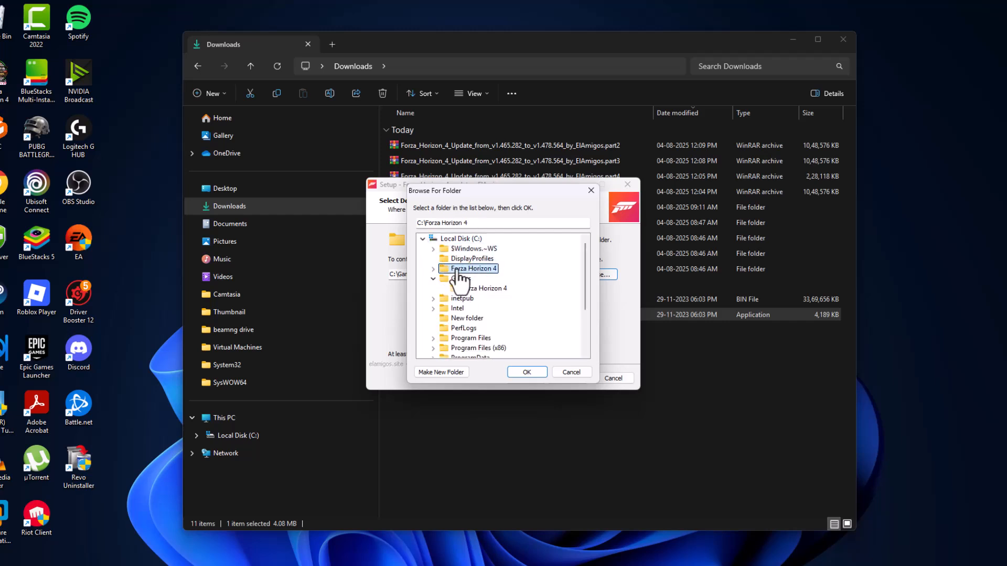
{"action": "left_click", "coordinate": [527, 372]}
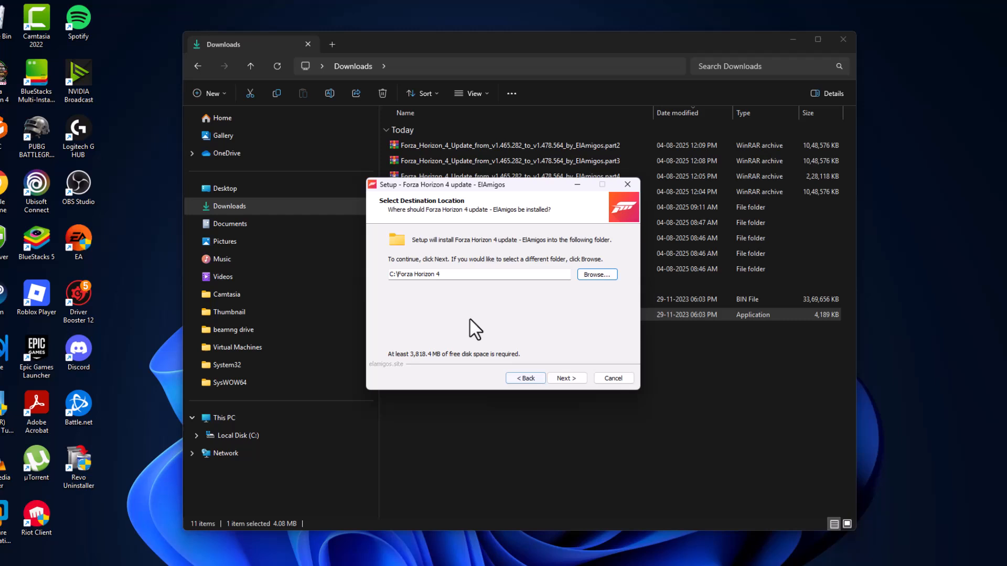
{"action": "left_click", "coordinate": [566, 378]}
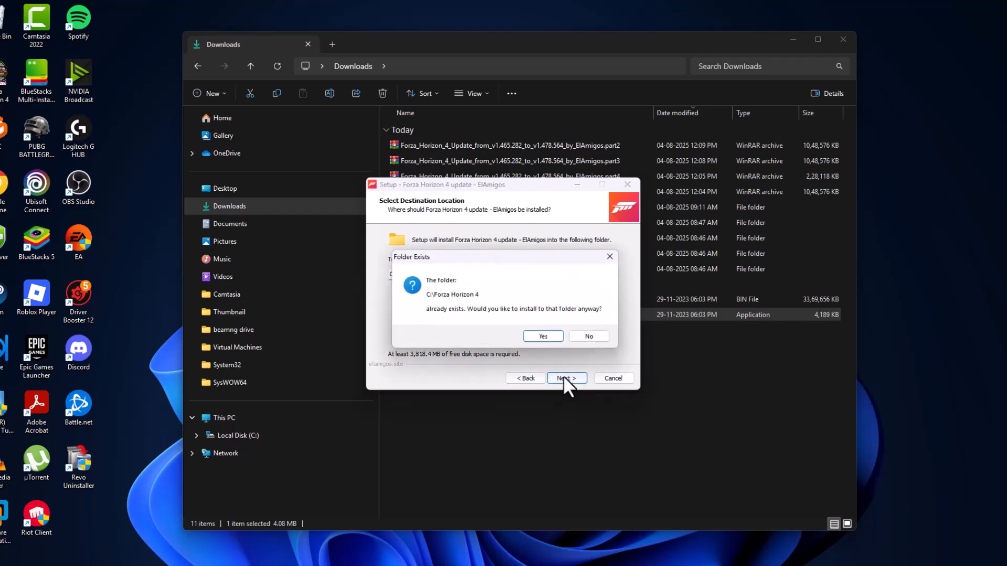
{"action": "mouse_move", "coordinate": [532, 333]}
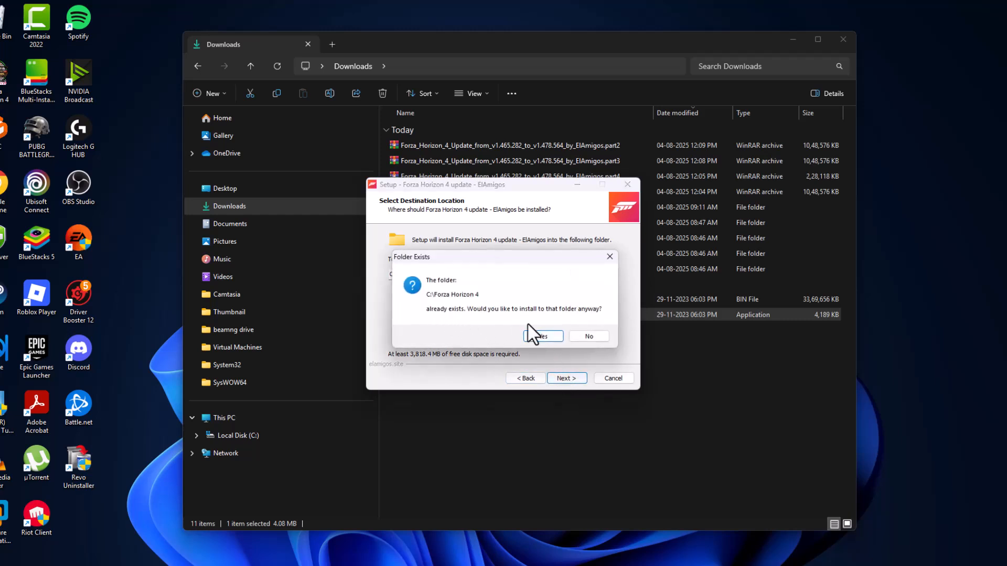
{"action": "left_click", "coordinate": [544, 336]}
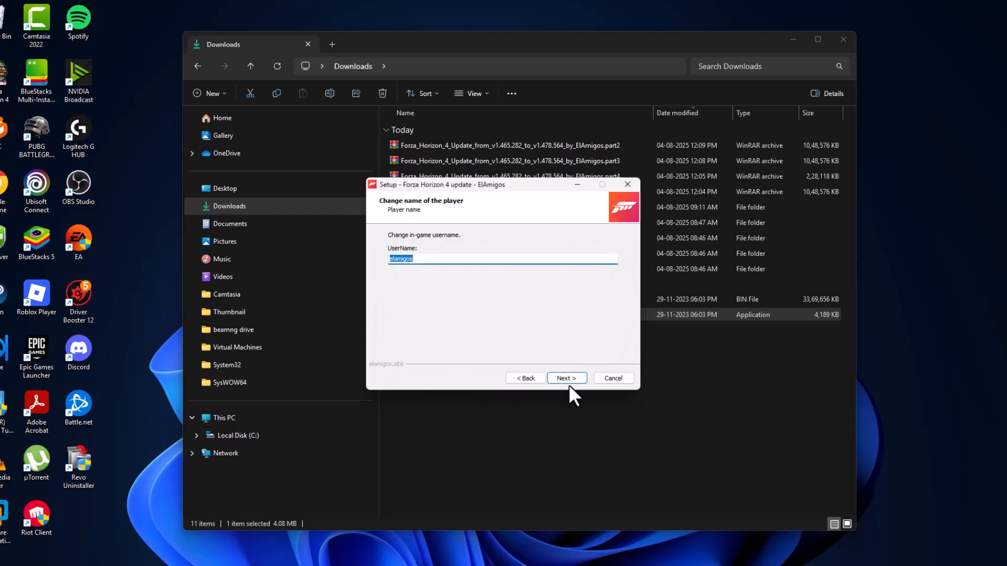
{"action": "type", "text": "a"}
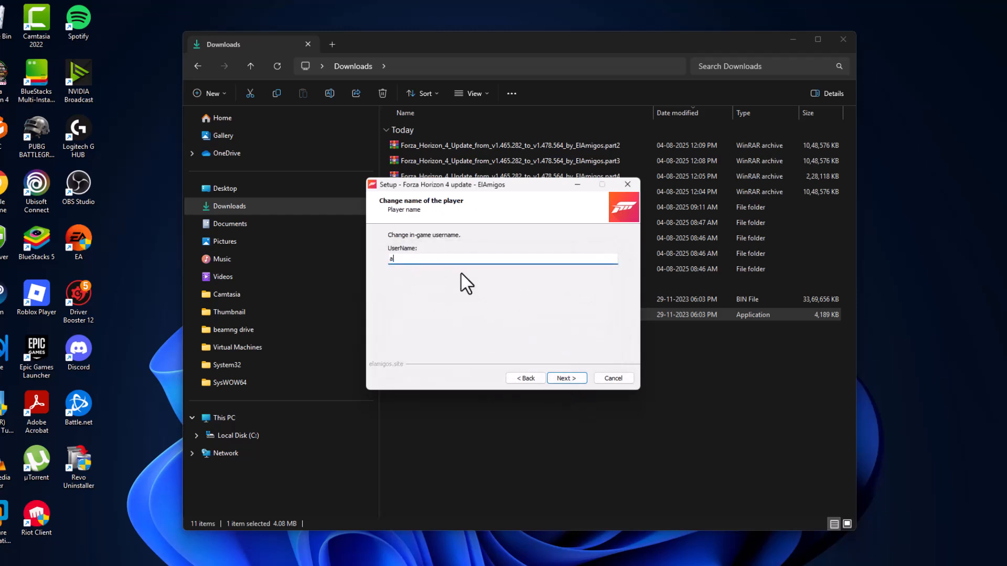
{"action": "type", "text": "jay"}
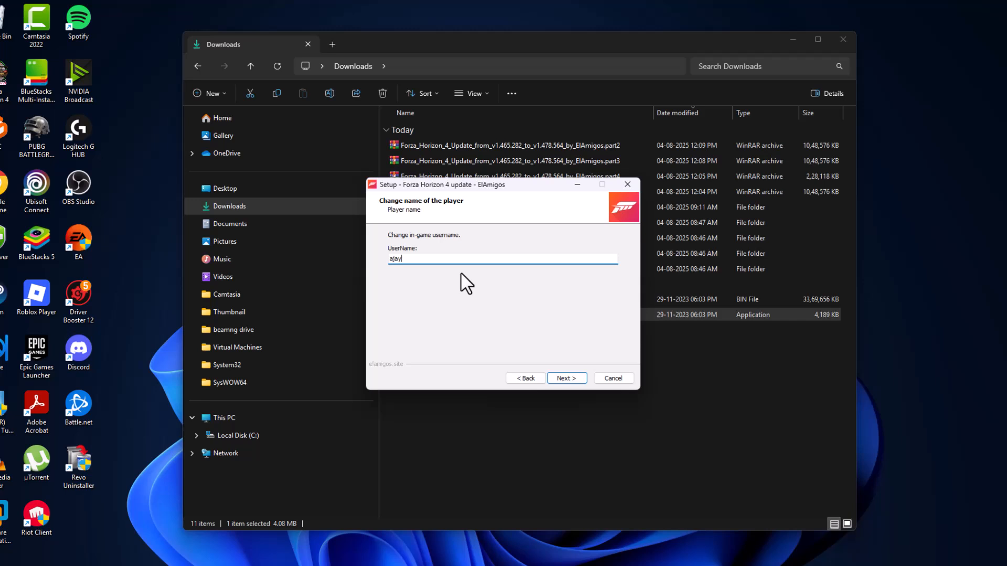
{"action": "type", "text": ".m.b"}
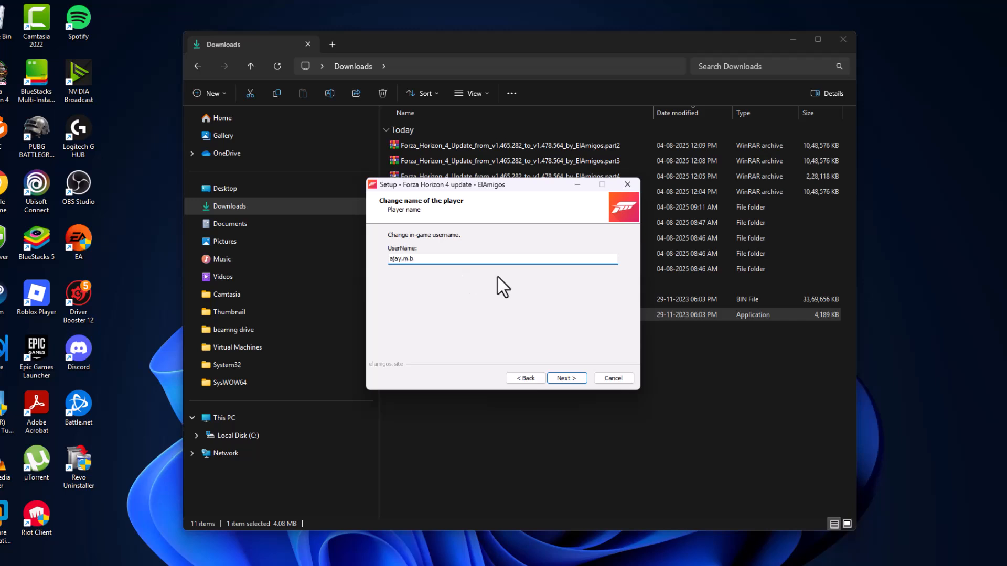
{"action": "left_click", "coordinate": [566, 377]}
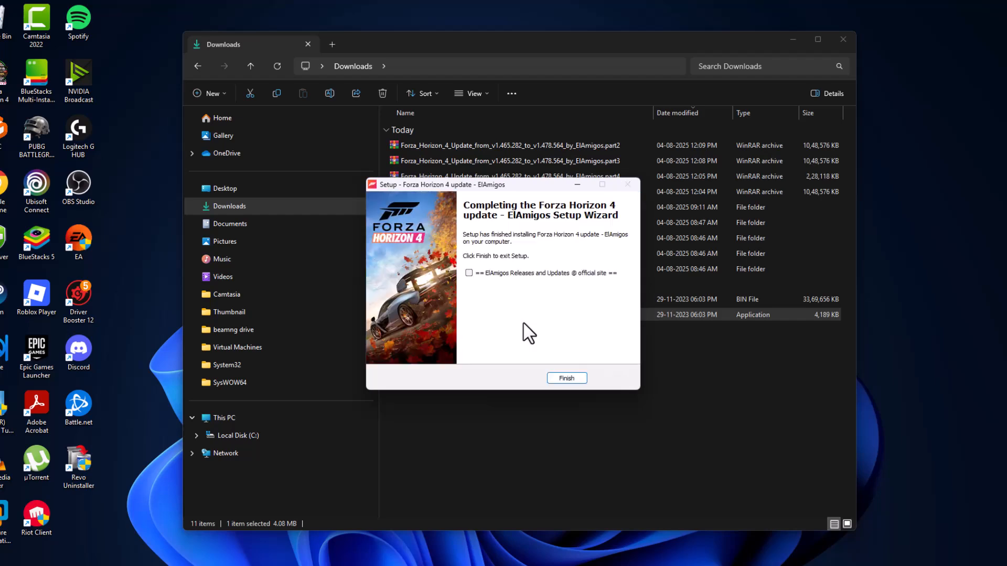
Step: Finish the setup wizard and launch Forza Horizon 4 from its desktop shortcut
{"action": "left_click", "coordinate": [566, 378]}
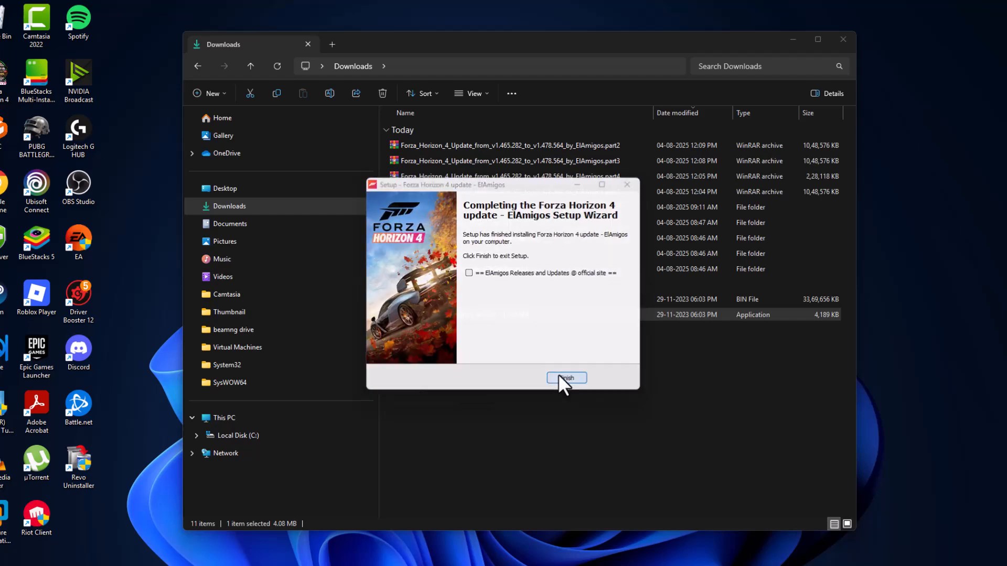
{"action": "left_click", "coordinate": [566, 378]}
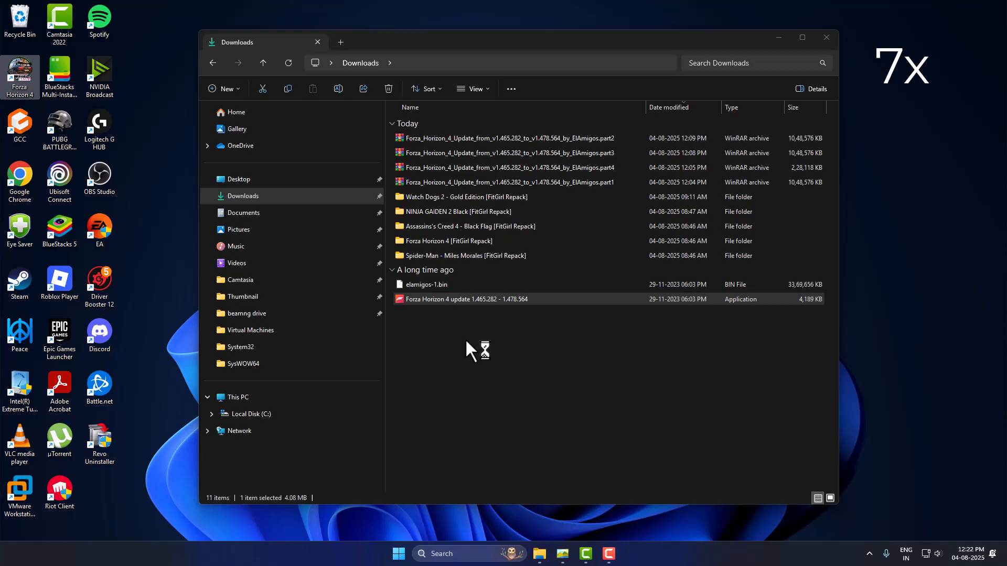
{"action": "double_click", "coordinate": [467, 299]}
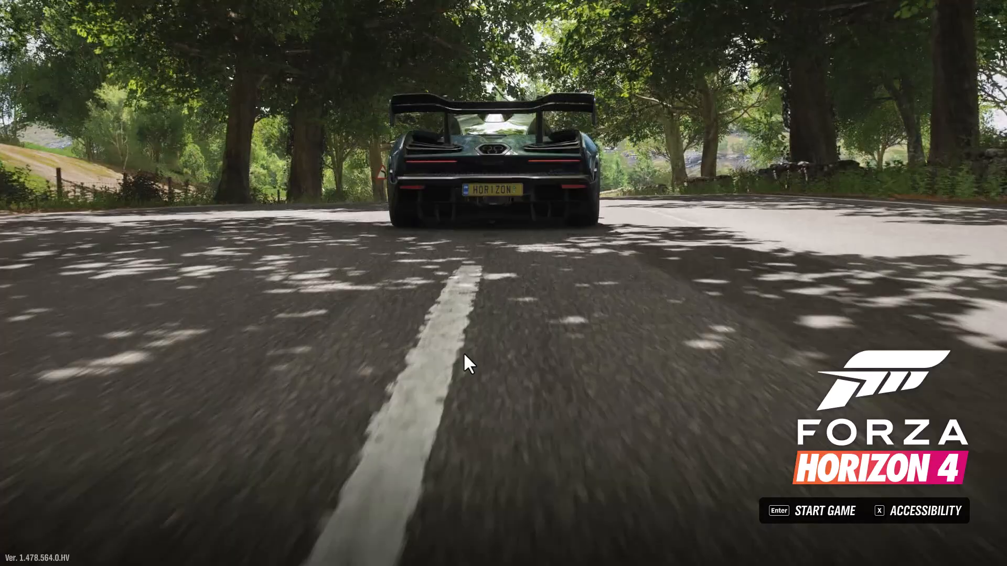